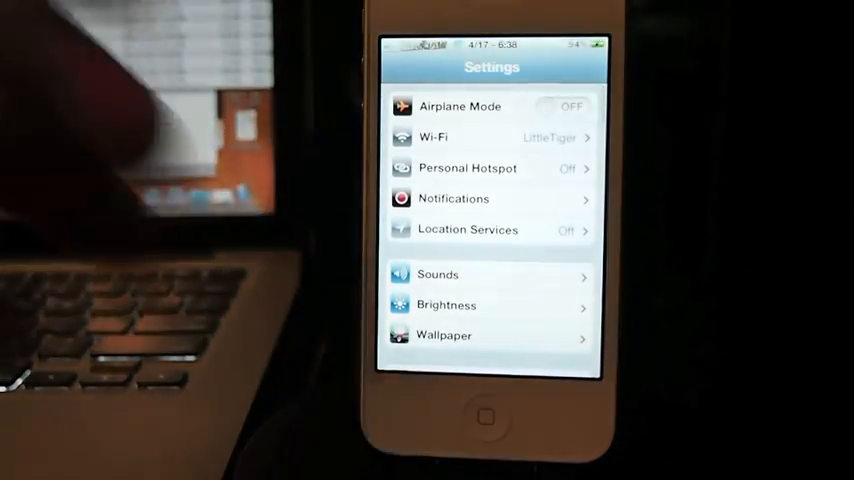
Scroll the Settings list down to the tweak entries and enter SliderWidth's settings page.
scroll("down", 3)
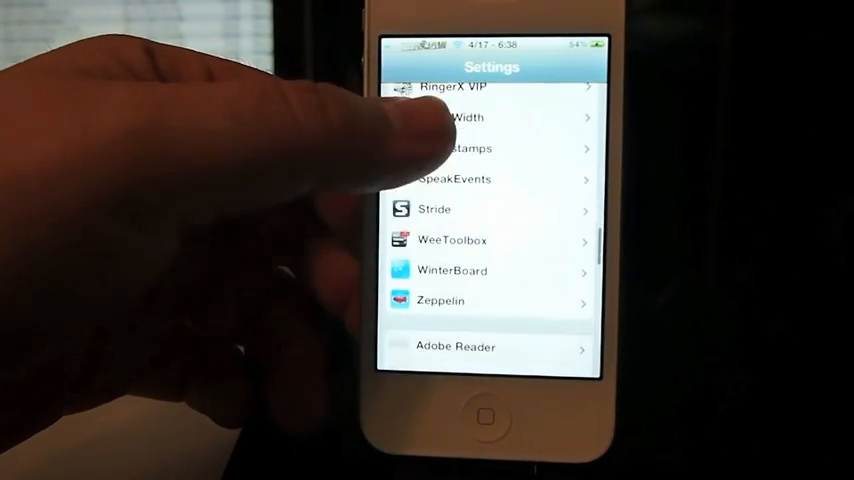
left_click(466, 116)
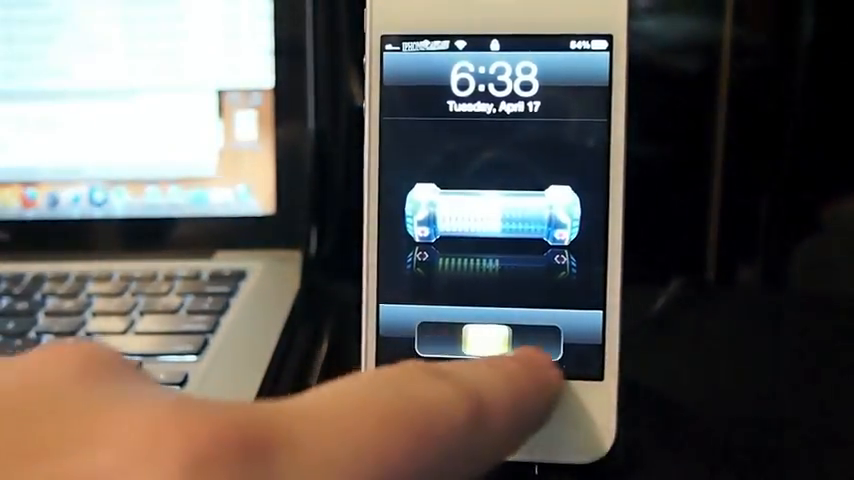
Swipe the shortened slide-to-unlock bar across to unlock the phone.
left_click_drag(460, 340, 560, 340)
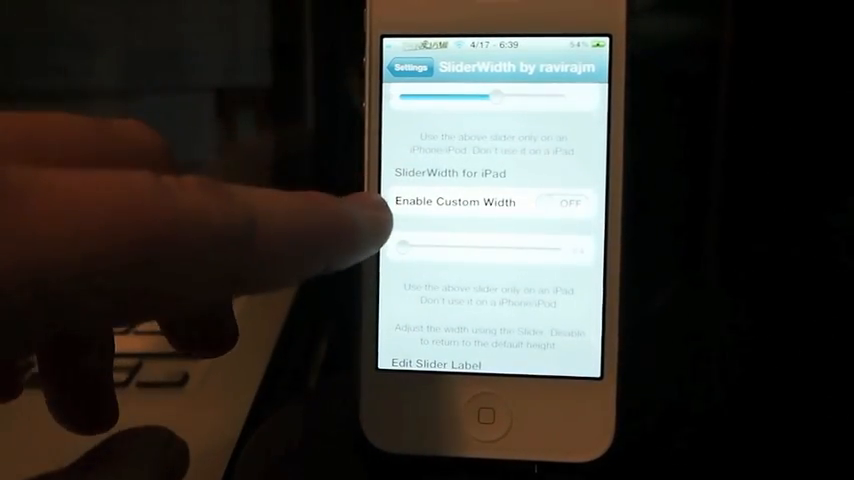
Scroll the SliderWidth page down to Edit Slider Label, where the Apple-logo slider switch shows ON.
scroll("down", 3)
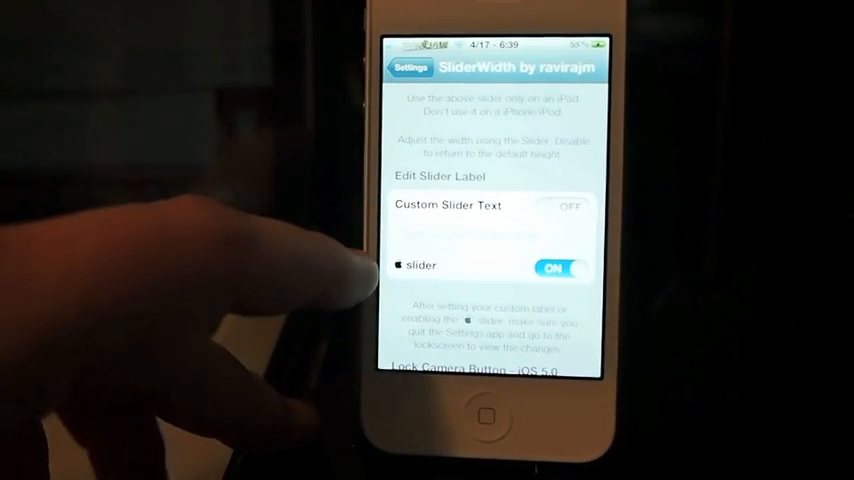
mouse_move(390, 310)
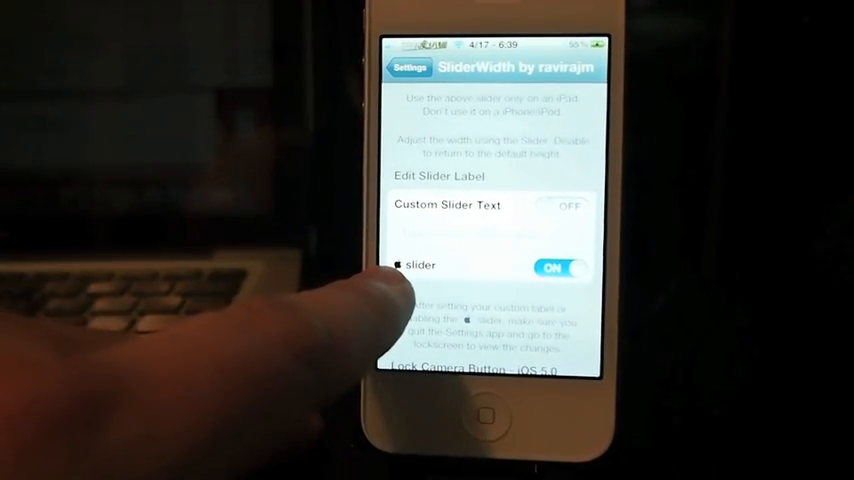